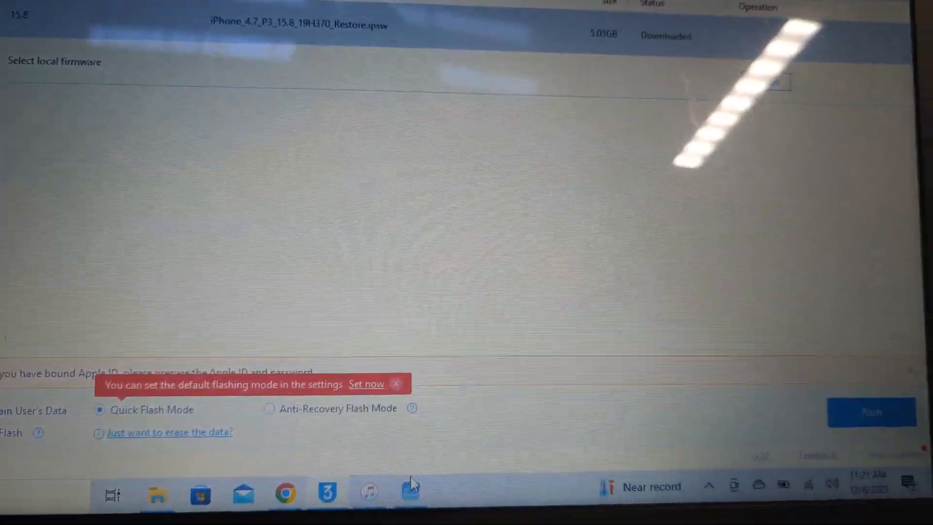
Start the Quick Flash of the downloaded iOS 15.8 firmware onto the iPhone
{"action": "left_click", "coordinate": [872, 410]}
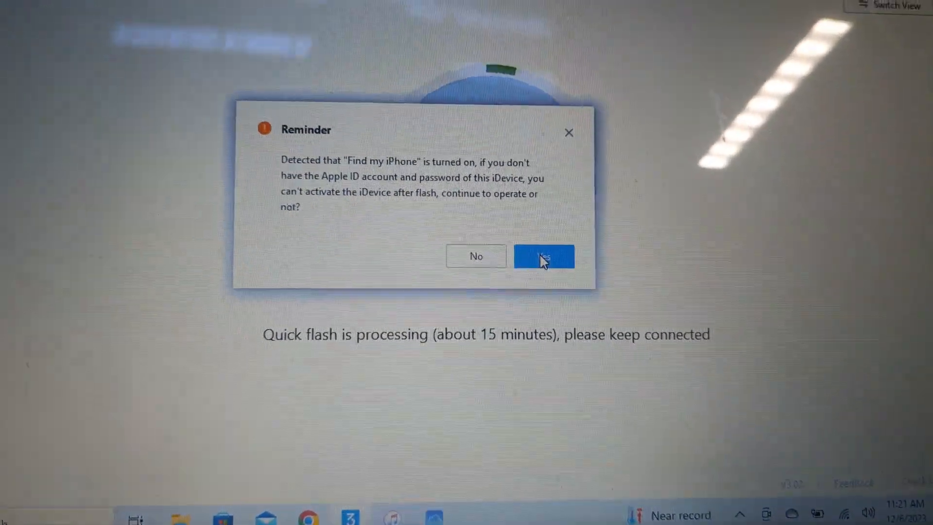
Confirm the Find My iPhone reminder with Yes so flashing continues
{"action": "left_click", "coordinate": [542, 256]}
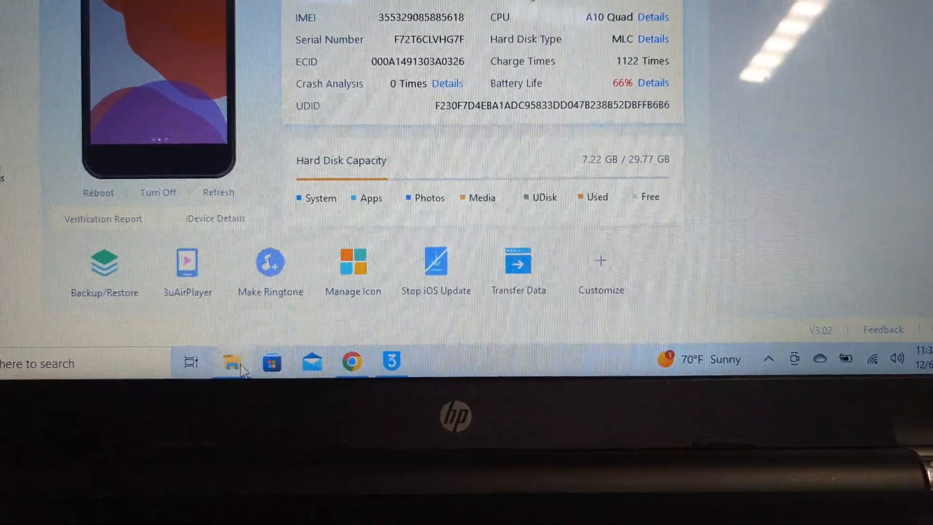
Open File Explorer and browse the C: drive to reach the Berat application
{"action": "left_click", "coordinate": [232, 361]}
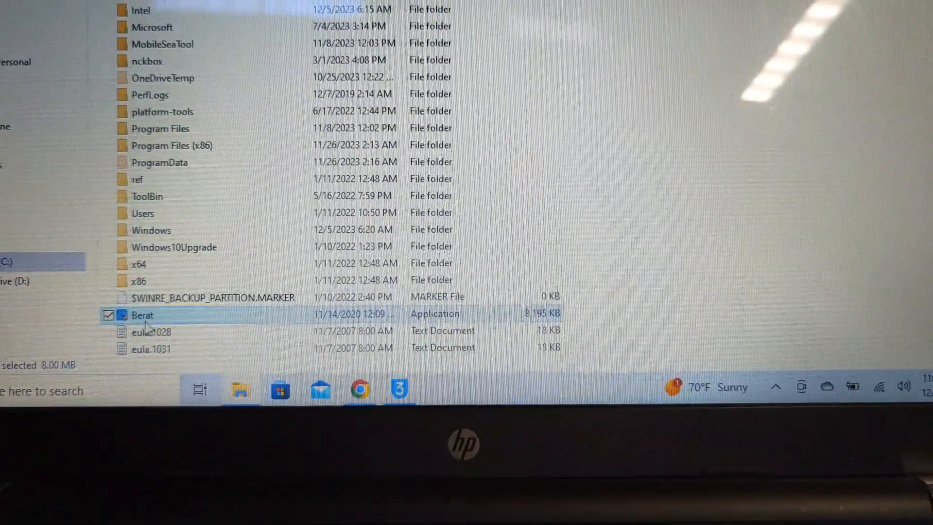
{"action": "scroll", "scroll_direction": "up", "scroll_amount": 3}
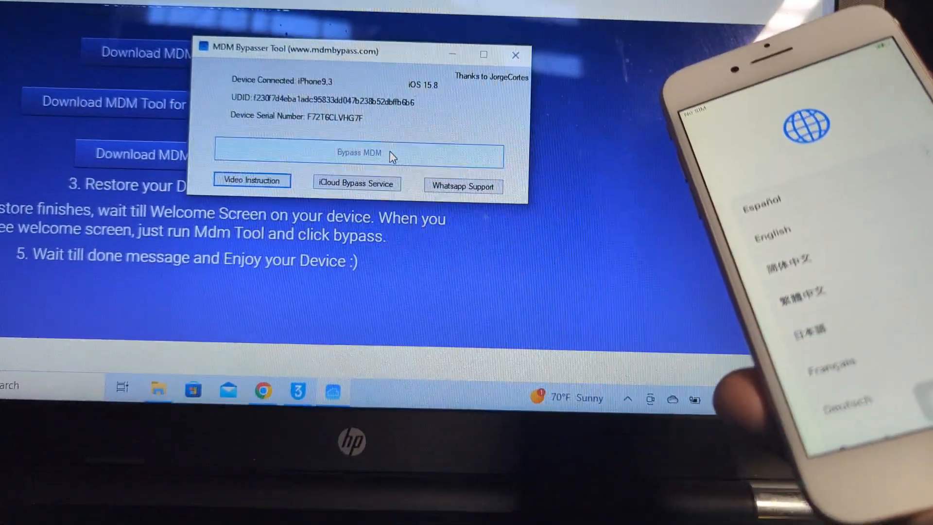
Run Bypass MDM on the iOS 15.8 iPhone until 'MDM Bypass DONE' appears
{"action": "left_click", "coordinate": [359, 151]}
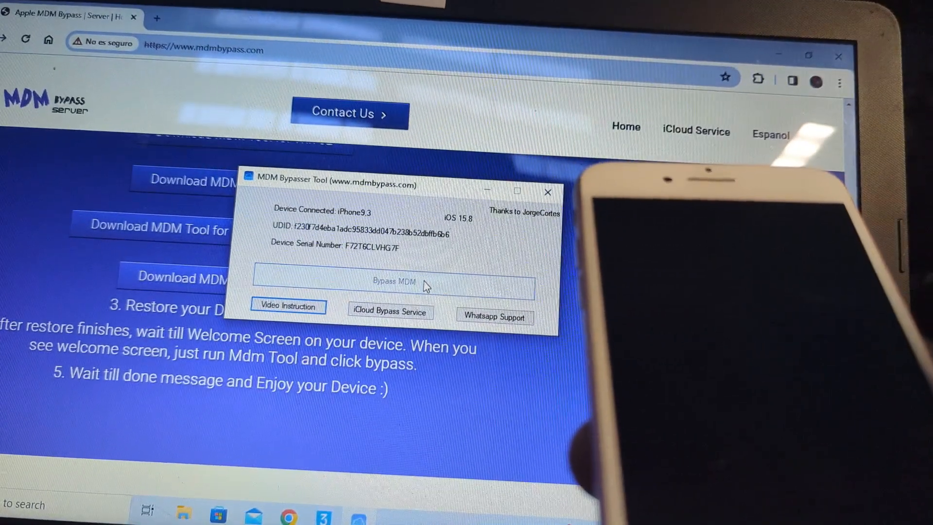
{"action": "left_click", "coordinate": [393, 281]}
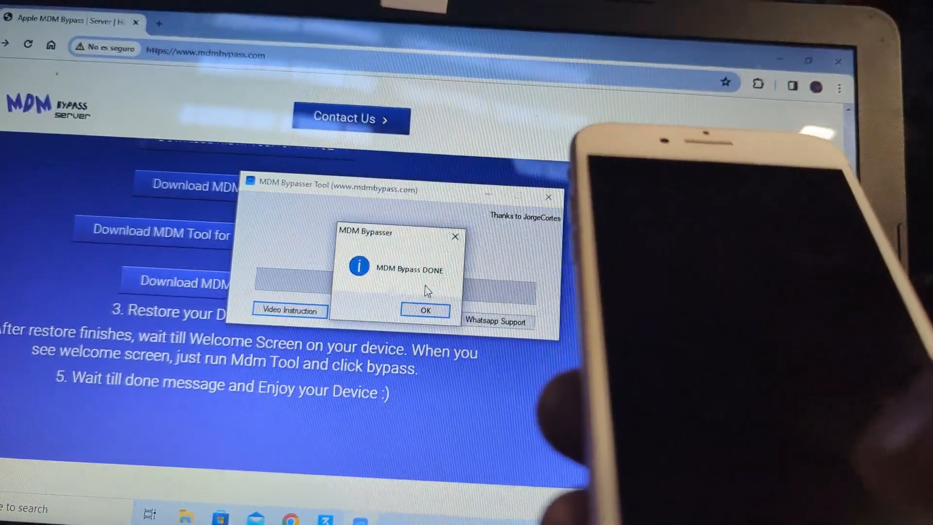